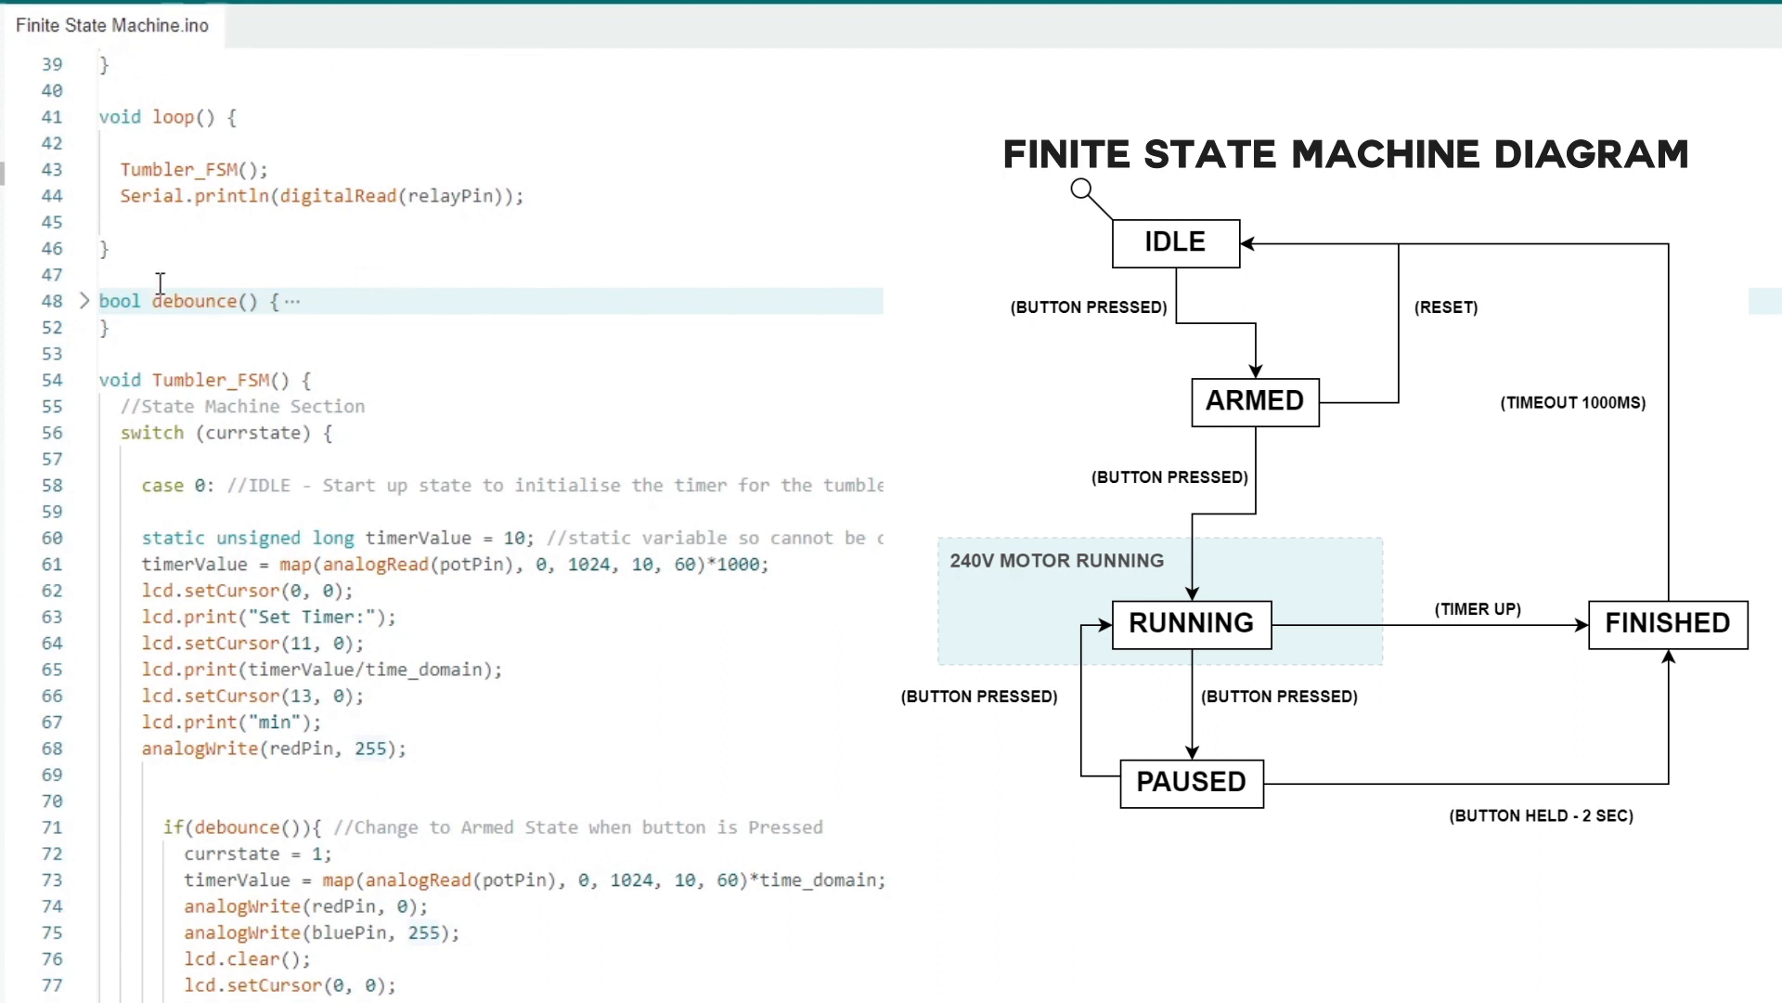
- Expand debounce() at line 48 and scroll through the switch to case 4 (FINISHED)
click(85, 299)
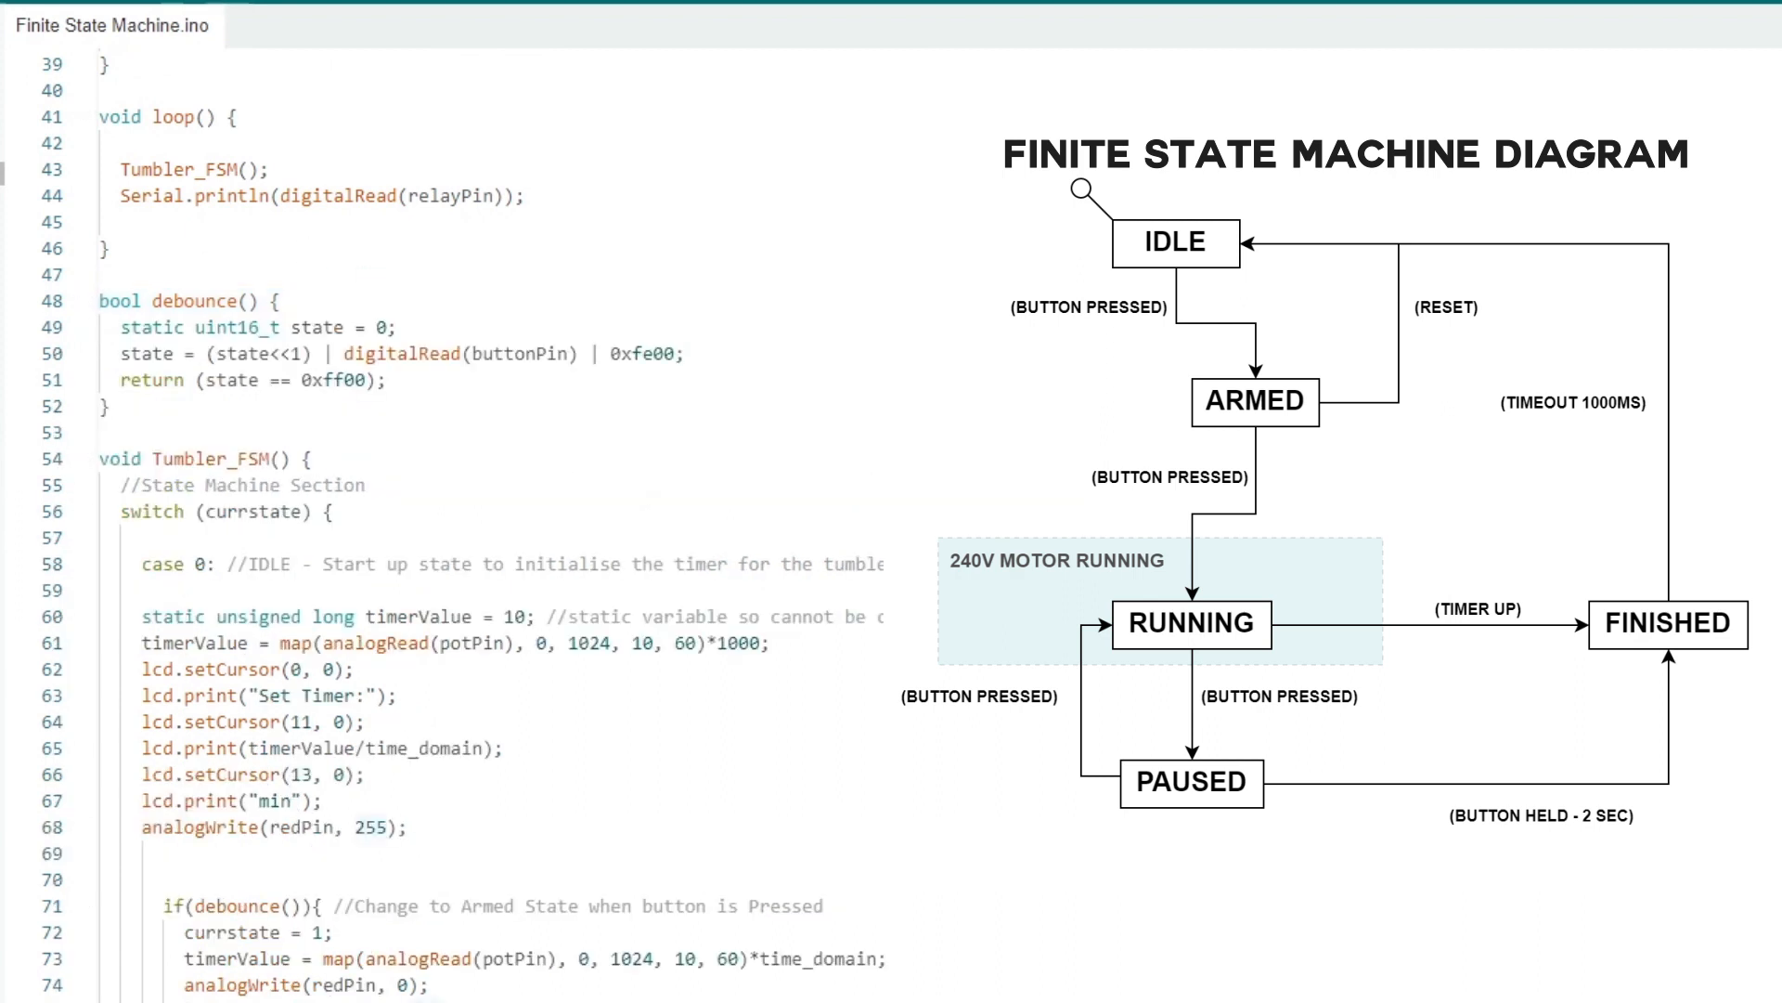
scroll(down, 3)
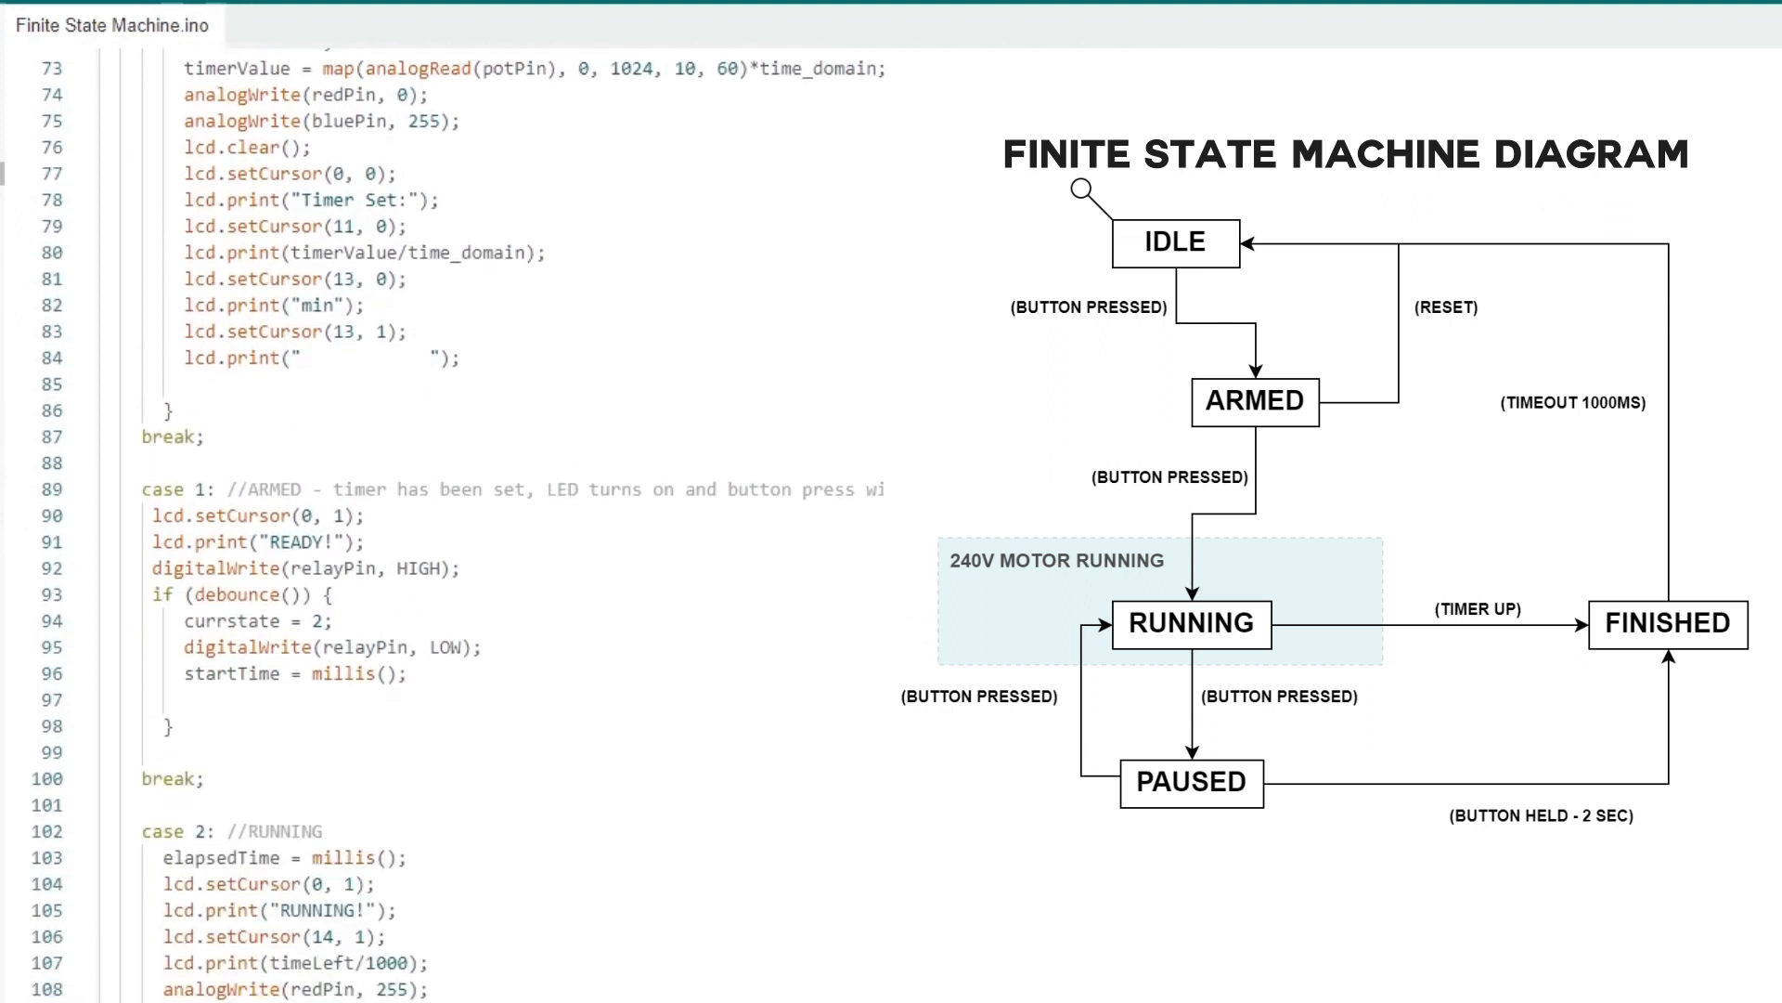
scroll(down, 3)
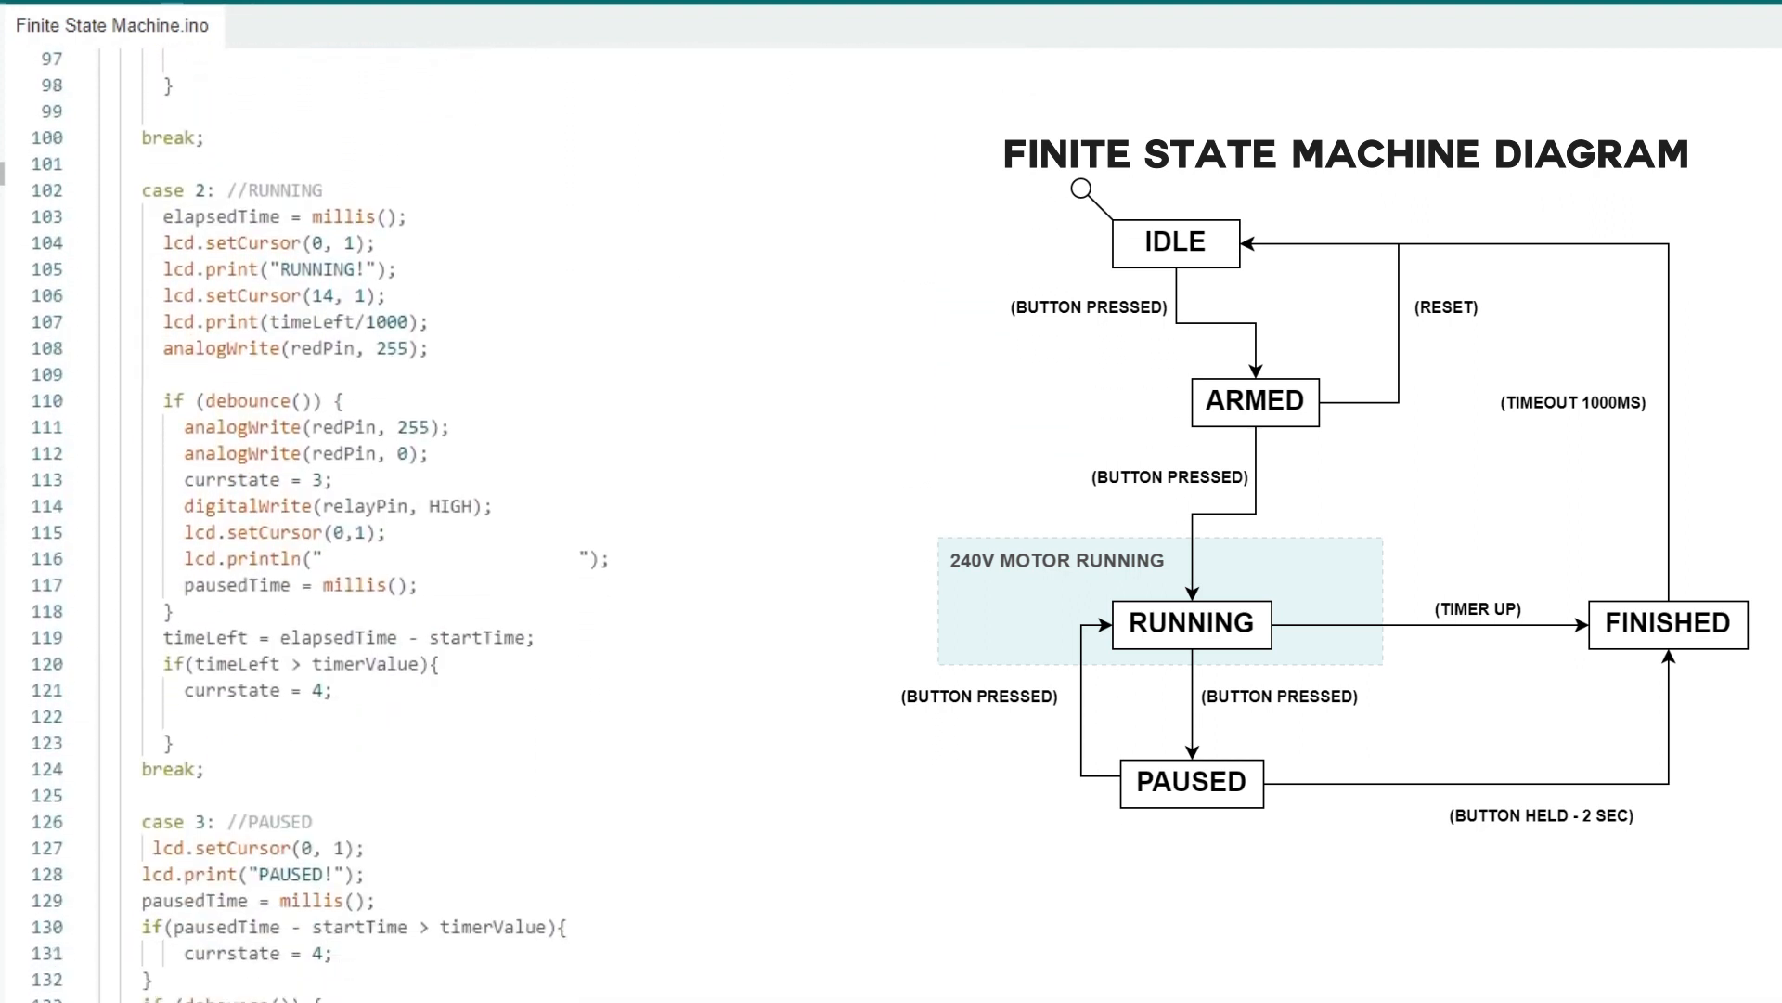
scroll(down, 3)
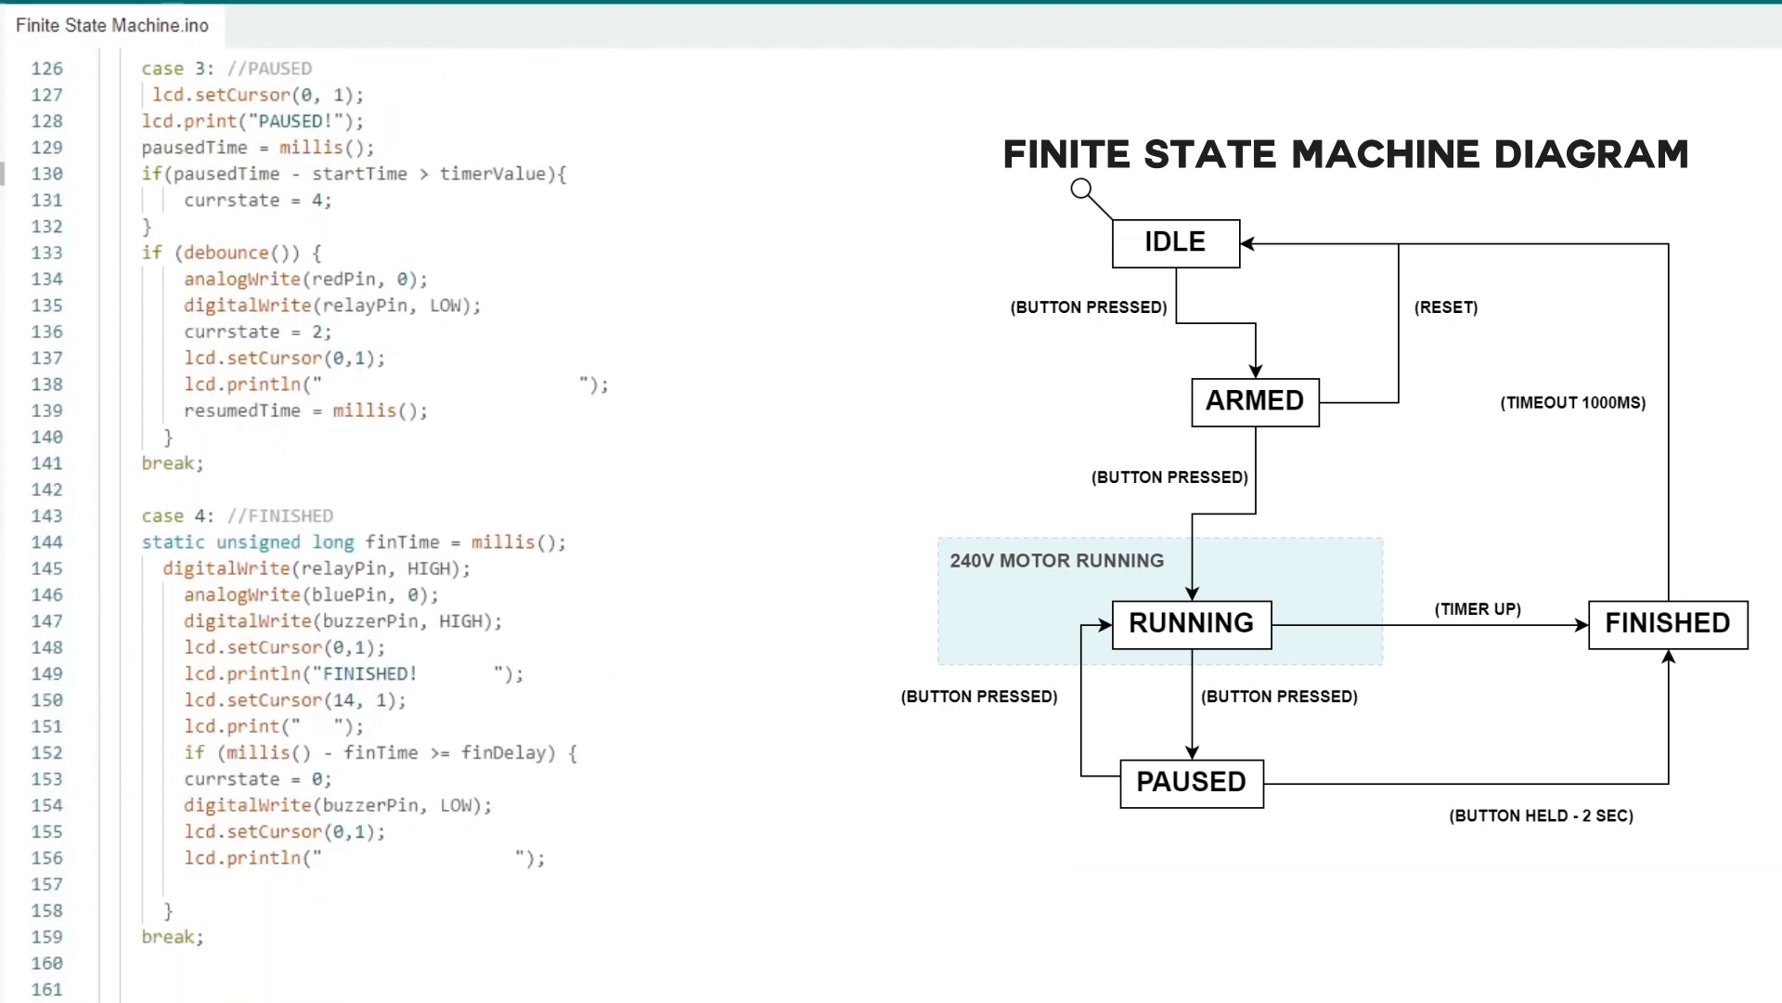